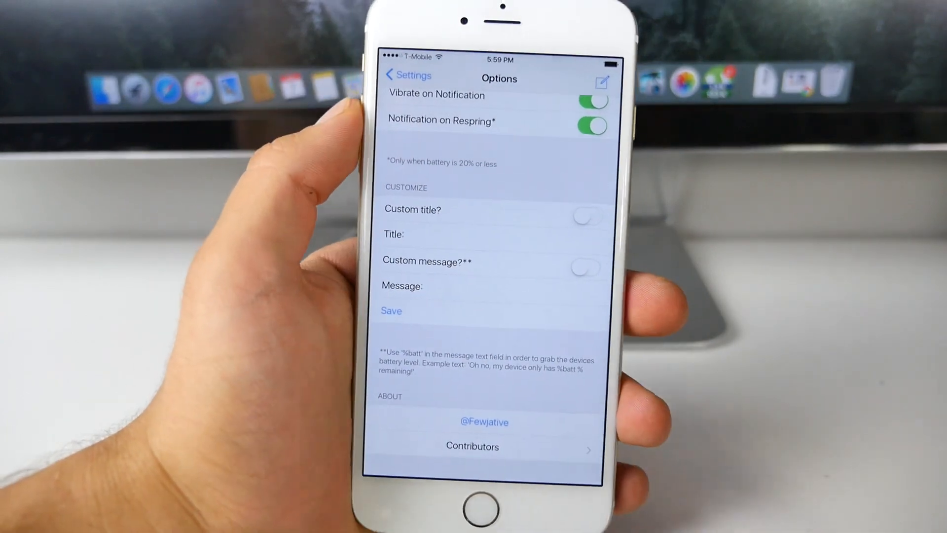
Step: Leave Settings and go back to the first page of the home screen
left_click(477, 235)
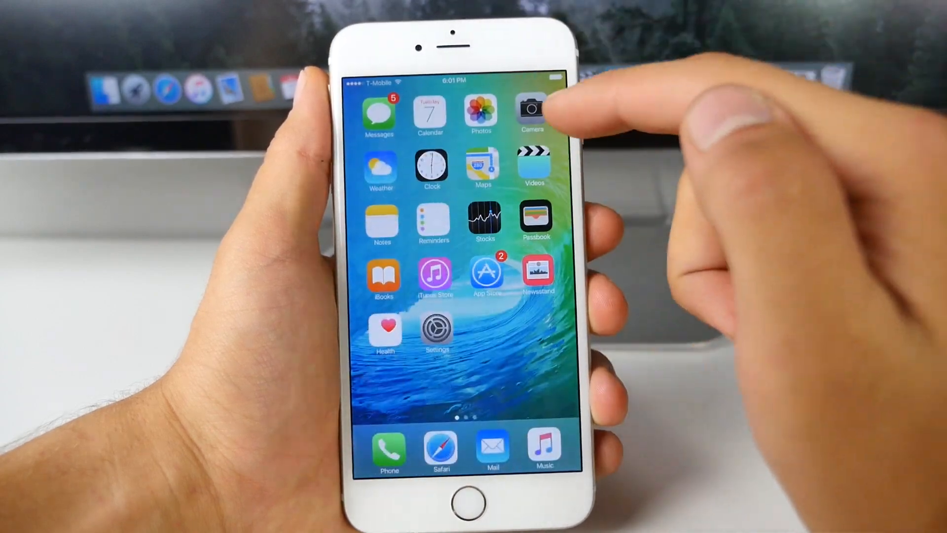
left_click(532, 115)
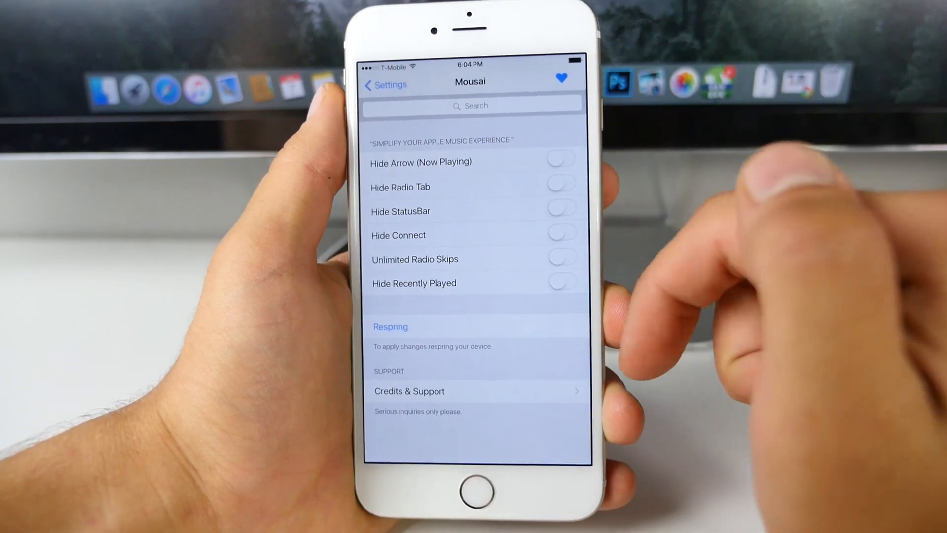
Step: Switch on Mousai's Hide Radio Tab, Arrow, StatusBar, Connect and Recently Played toggles
left_click(559, 182)
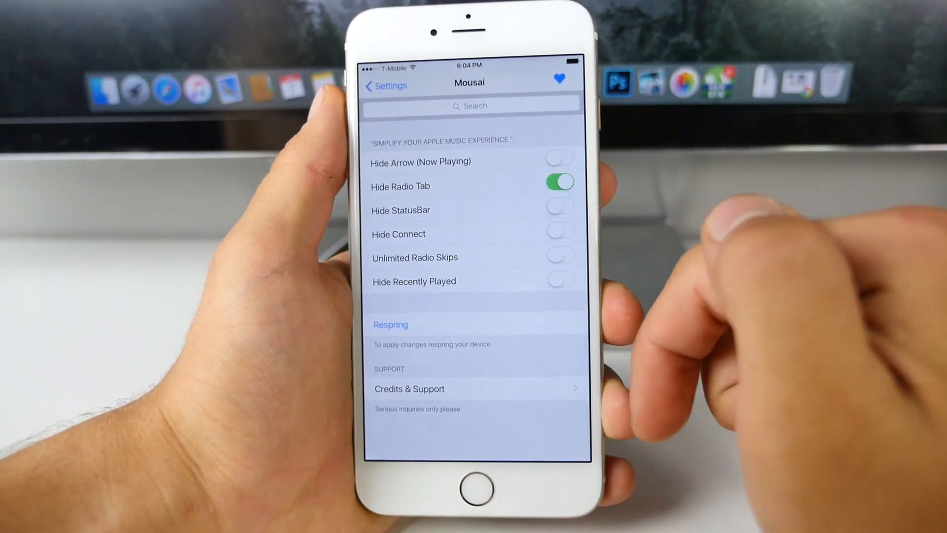
left_click(556, 231)
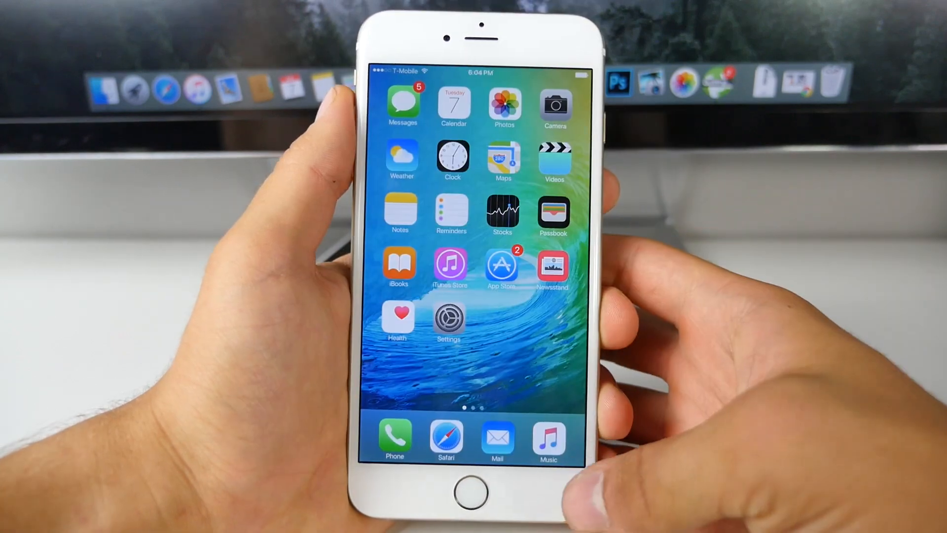
left_click(547, 436)
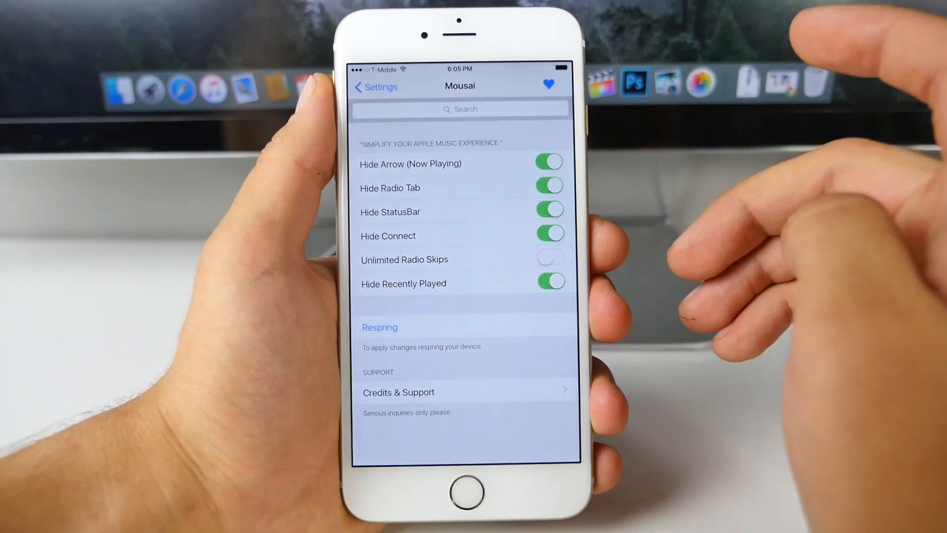
left_click(546, 281)
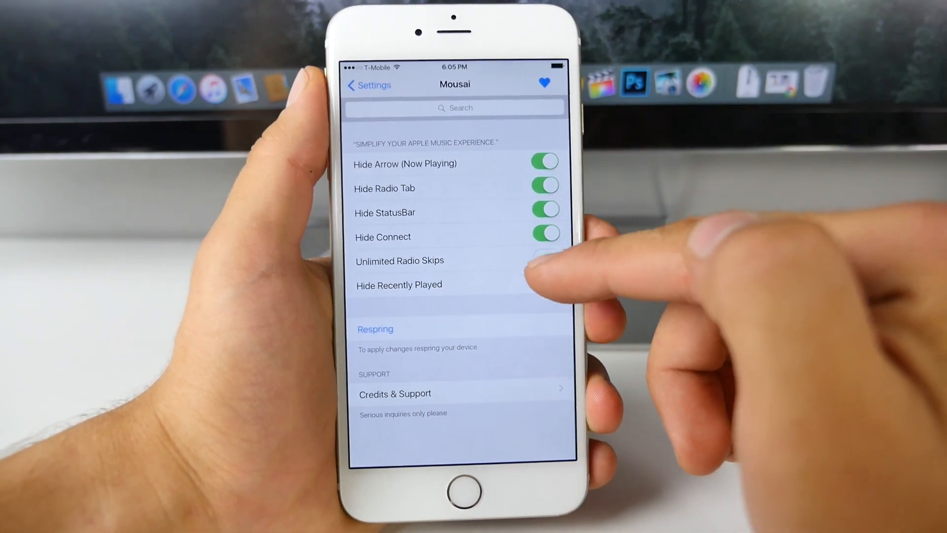
left_click(545, 284)
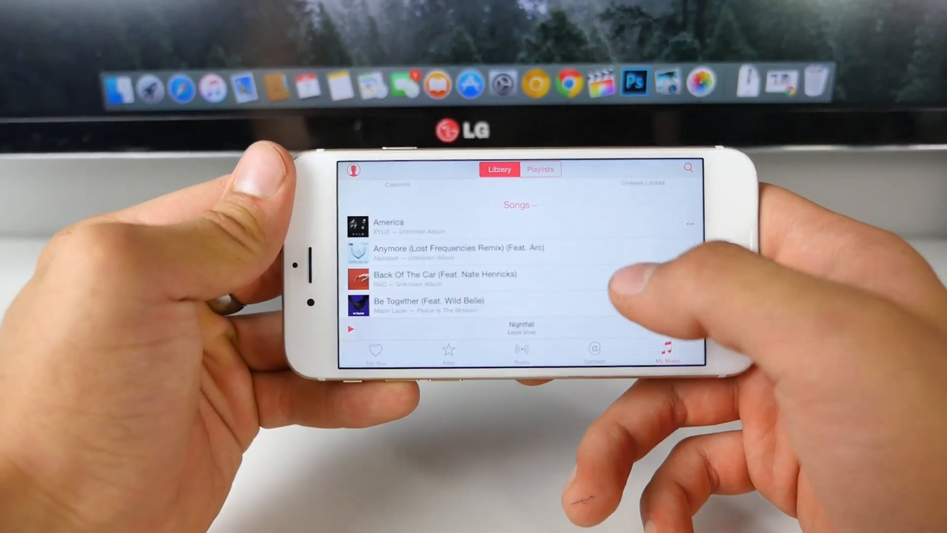
Step: Scroll down through the Songs list in My Music's Library
scroll("down", 3)
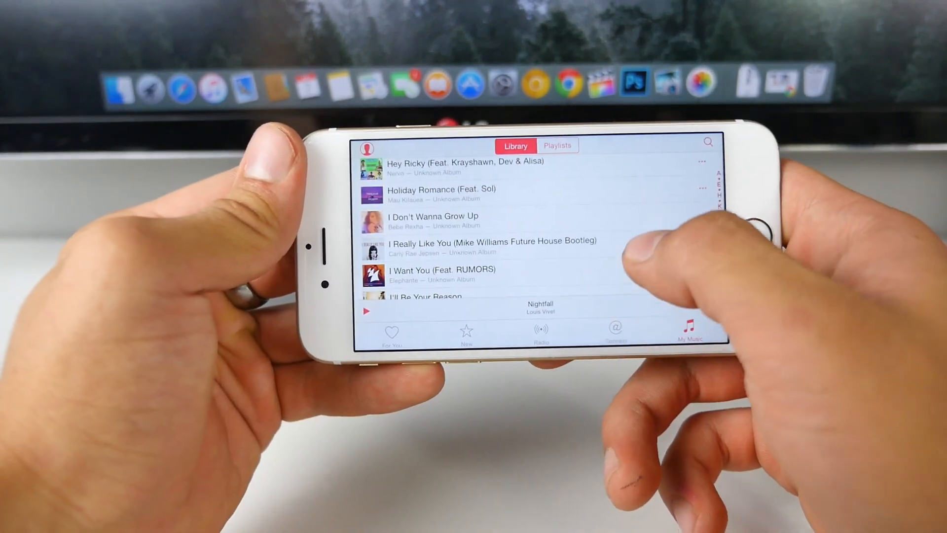
scroll("down", 3)
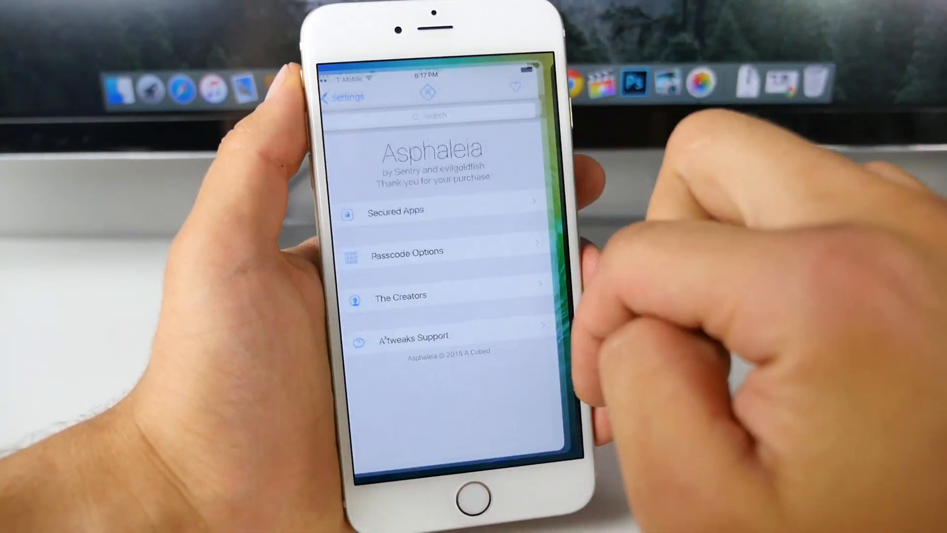
Step: View Asphaleia's Secured Apps list, return, then show Passcode Options
left_click(395, 214)
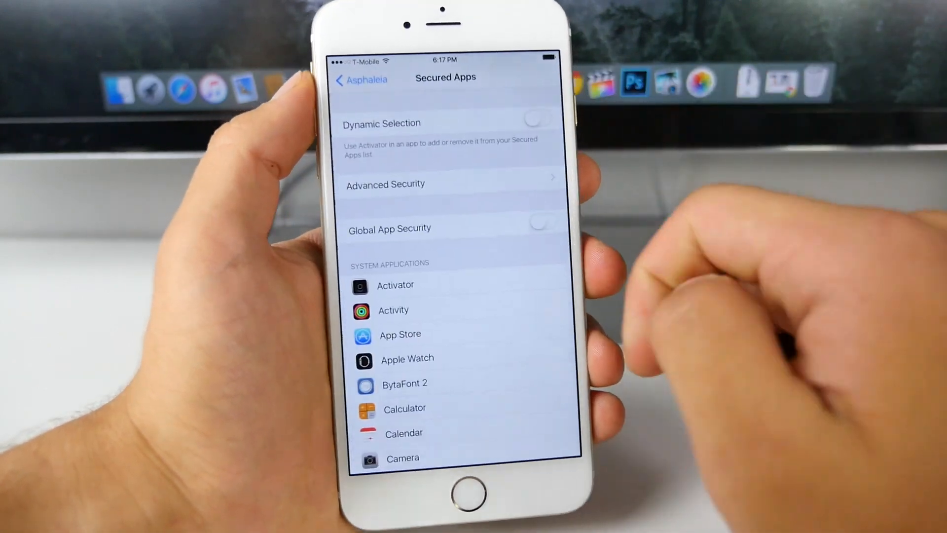
left_click(360, 79)
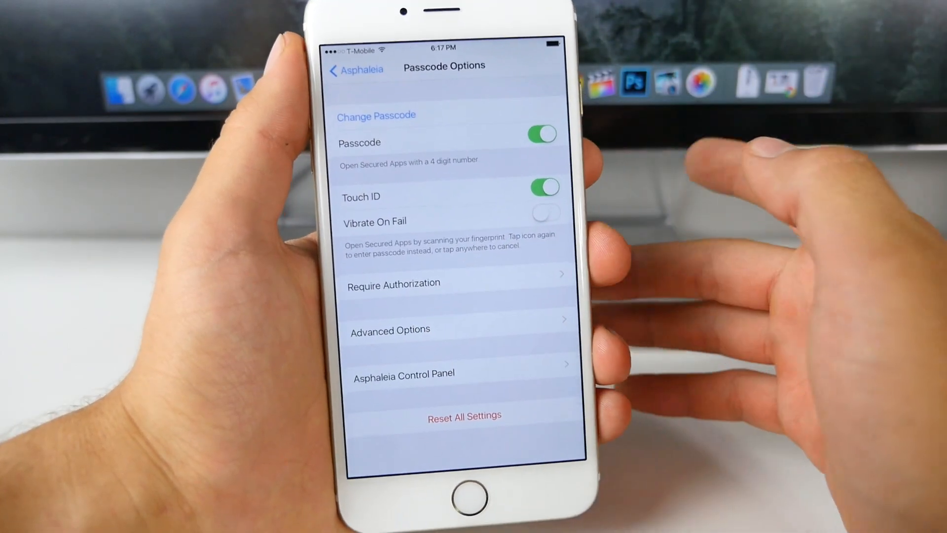
left_click(355, 69)
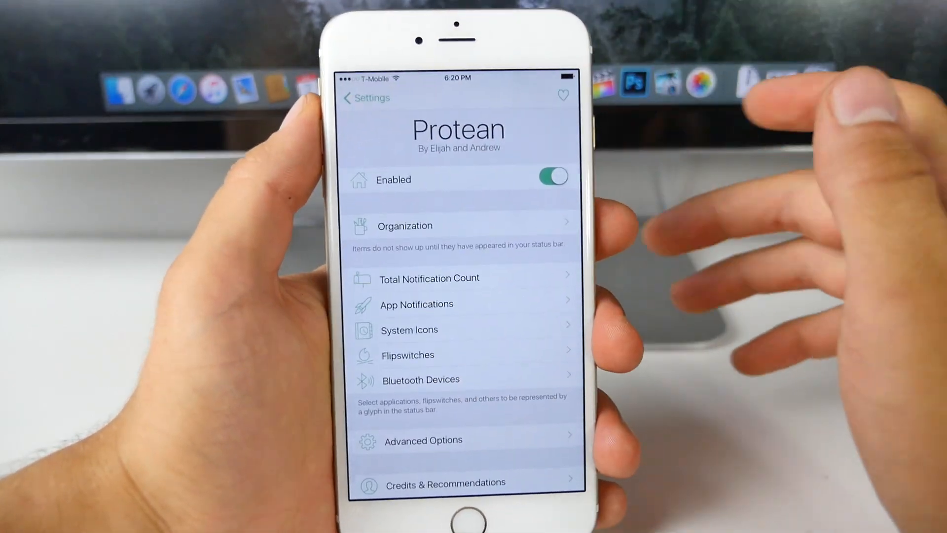
Step: Enable Protean and arrange Organization with Time on the right, Battery centered
left_click(553, 177)
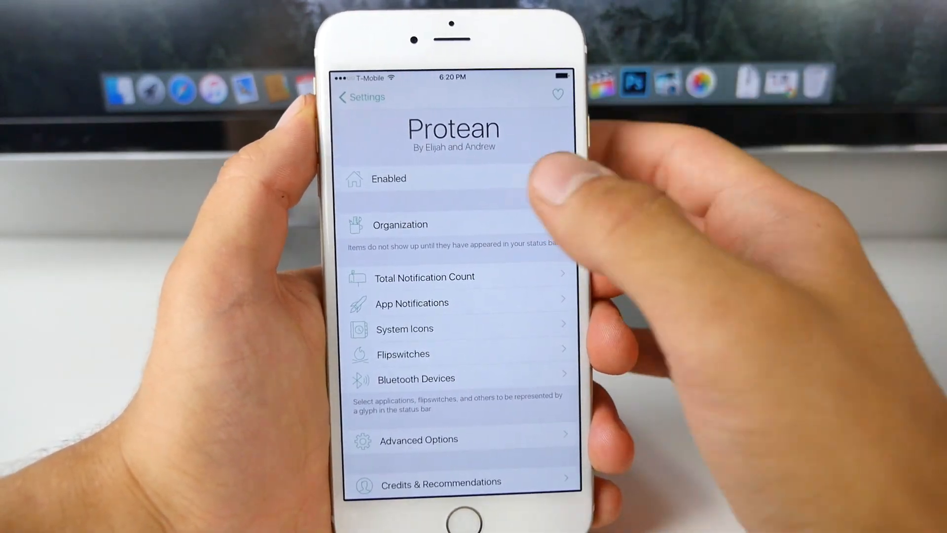
left_click(400, 224)
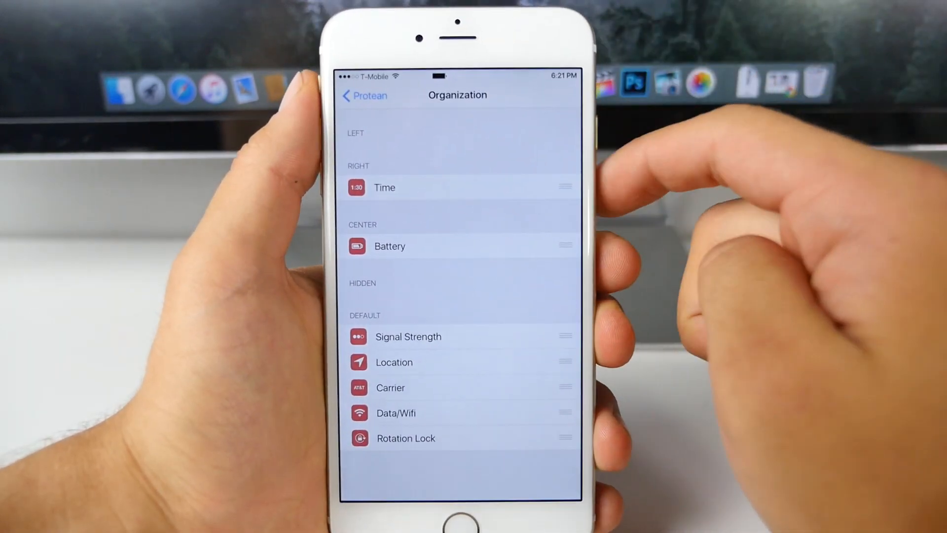
left_click(363, 95)
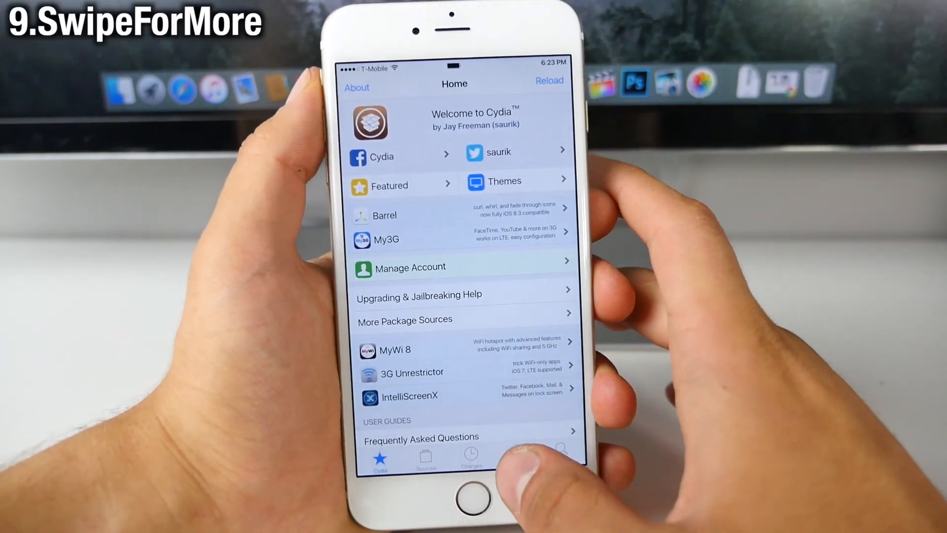
Step: Go to package search from Cydia's featured Home page
left_click(512, 458)
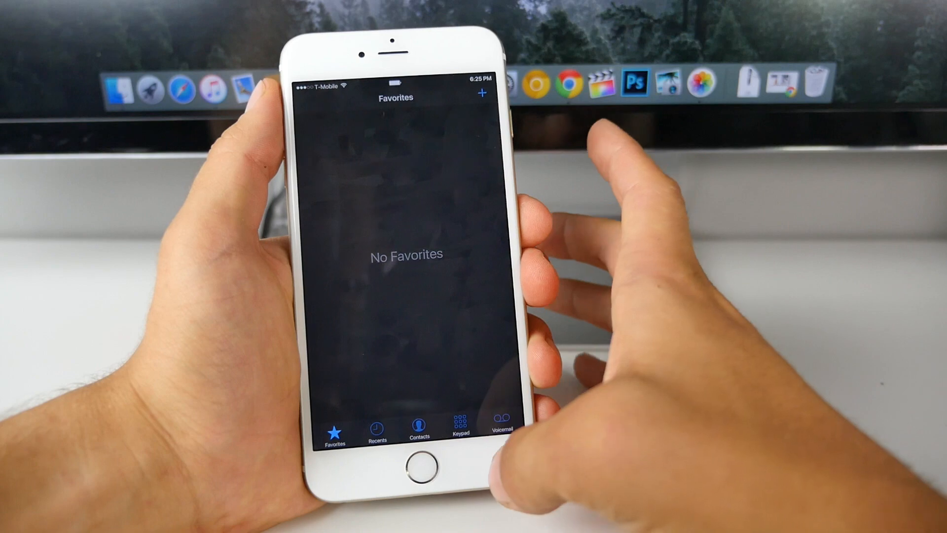
Step: Exit the dark Phone app, then scroll Nightmode8's Per-Application Settings app list
left_click(463, 429)
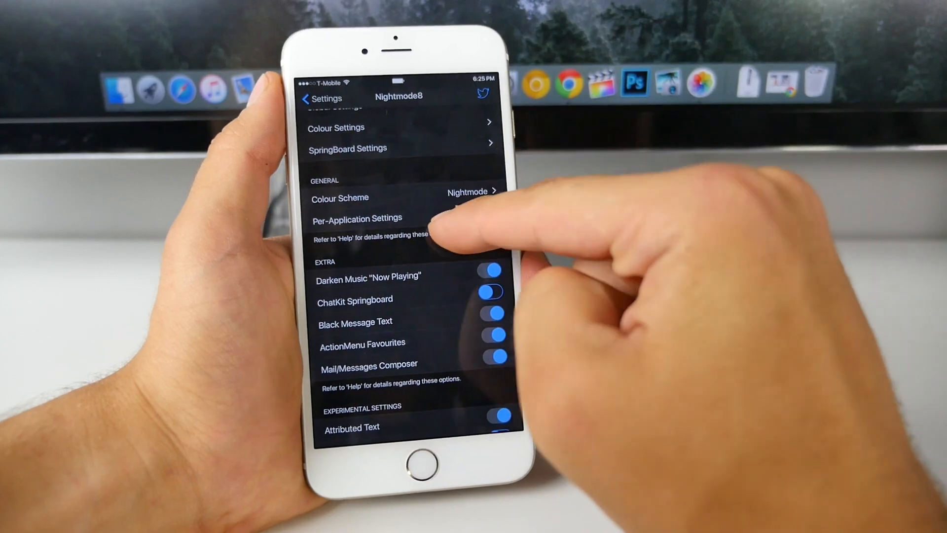
left_click(356, 218)
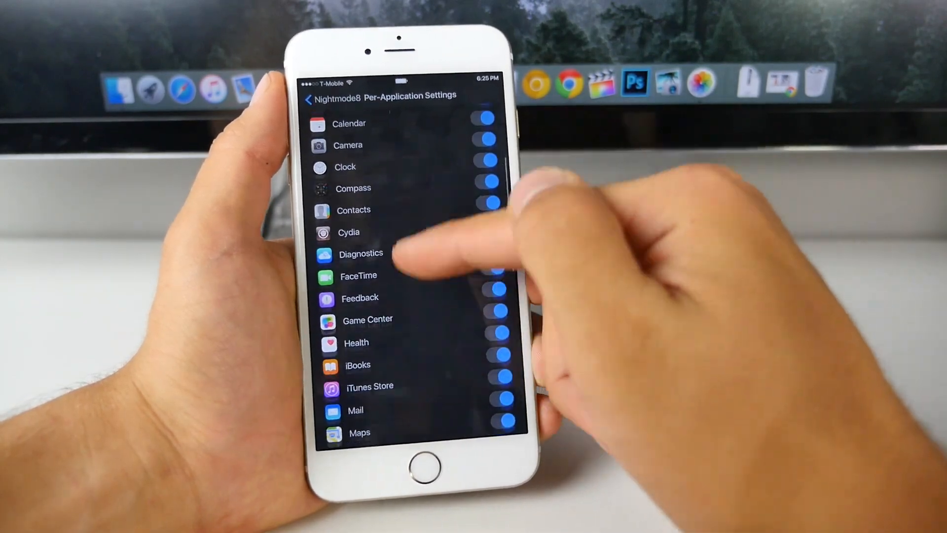
scroll("down", 3)
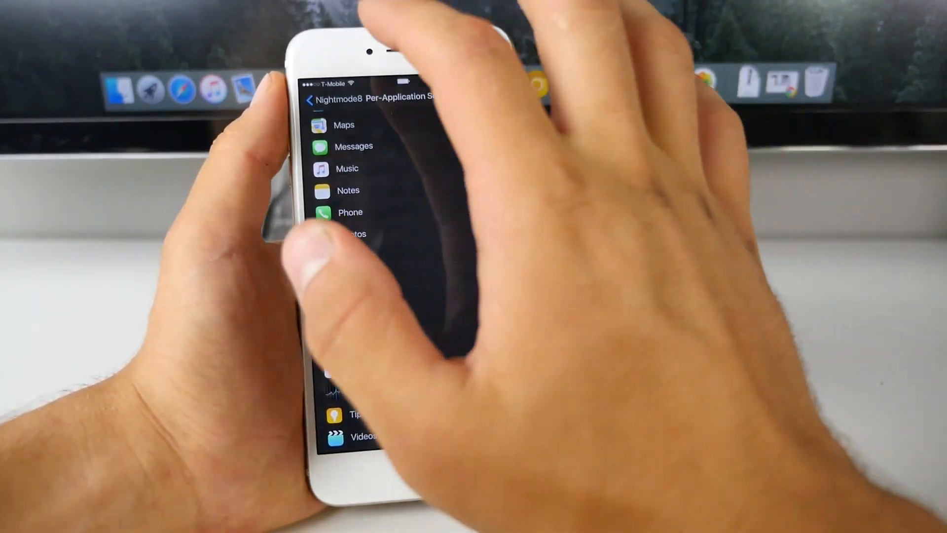